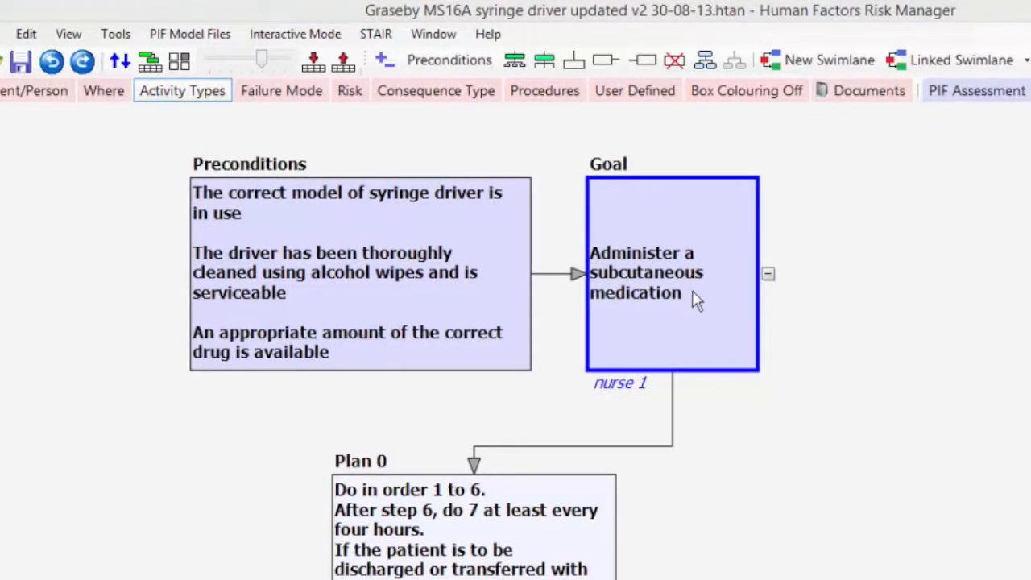
mouse_move(374, 90)
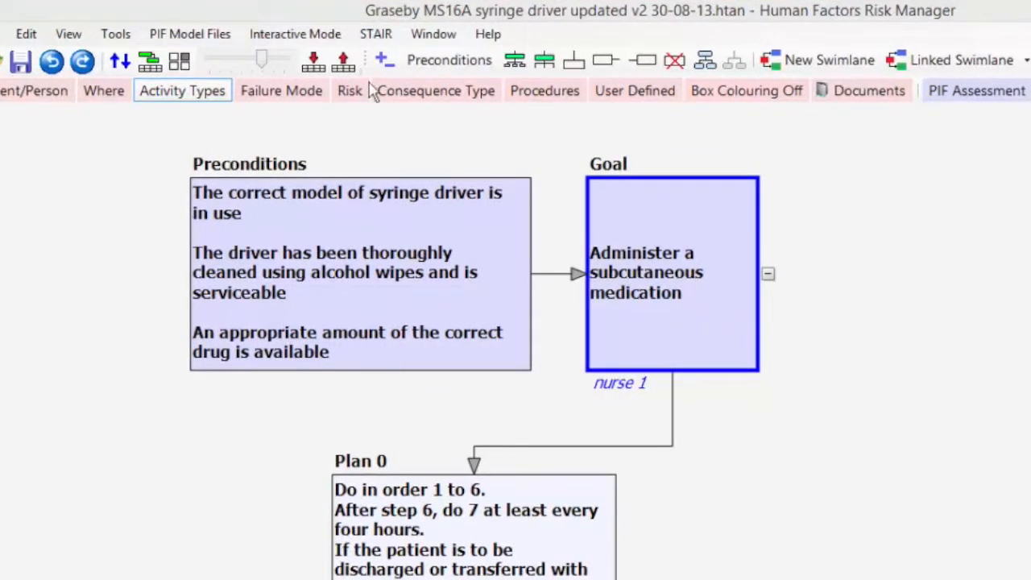
mouse_move(483, 25)
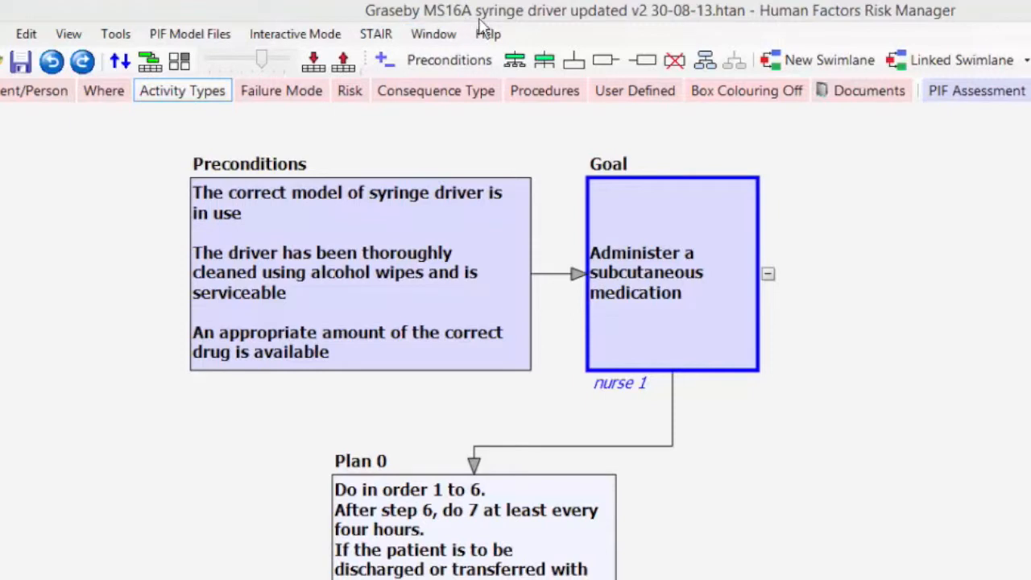
mouse_move(906, 324)
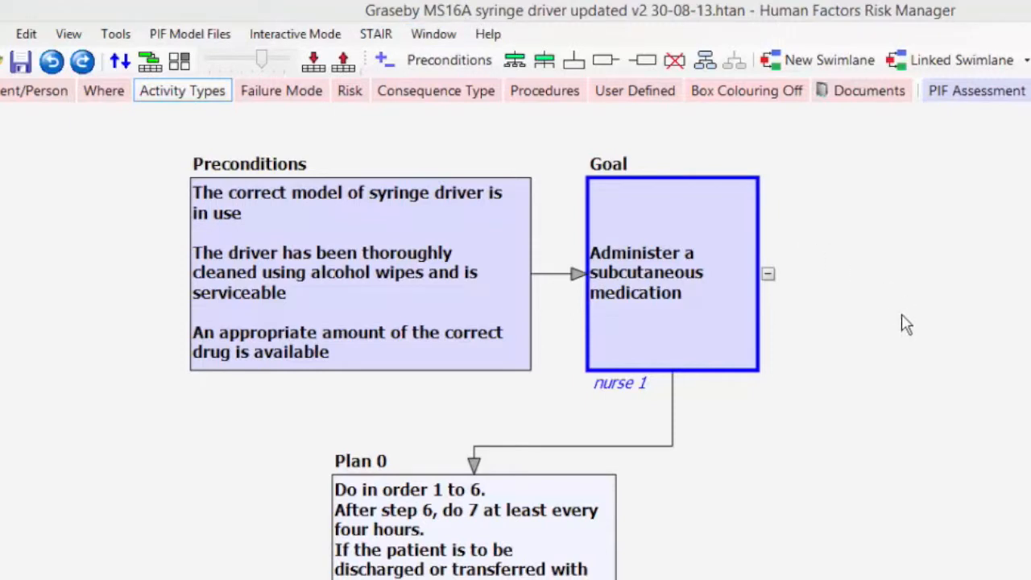
mouse_move(274, 222)
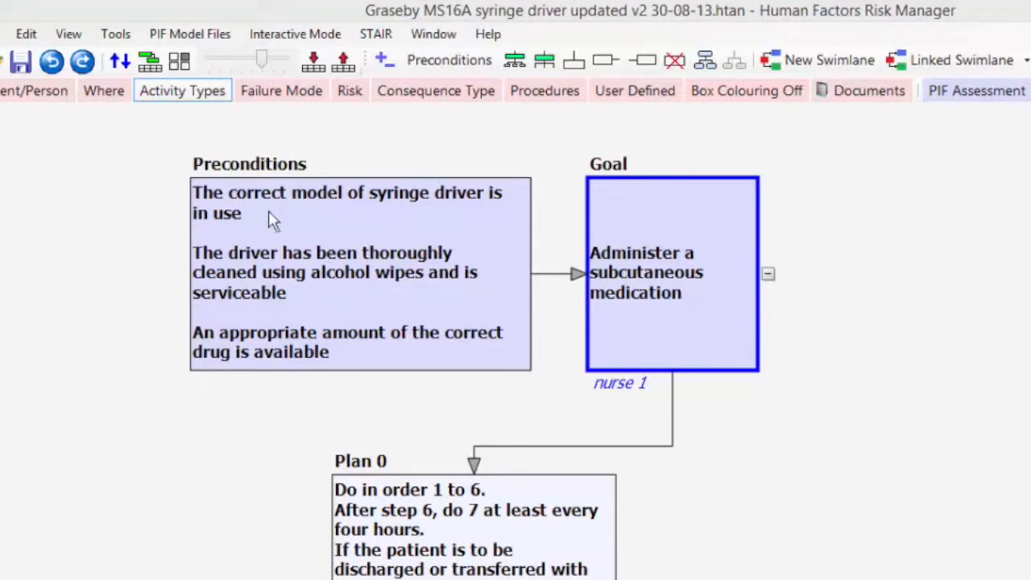
mouse_move(239, 196)
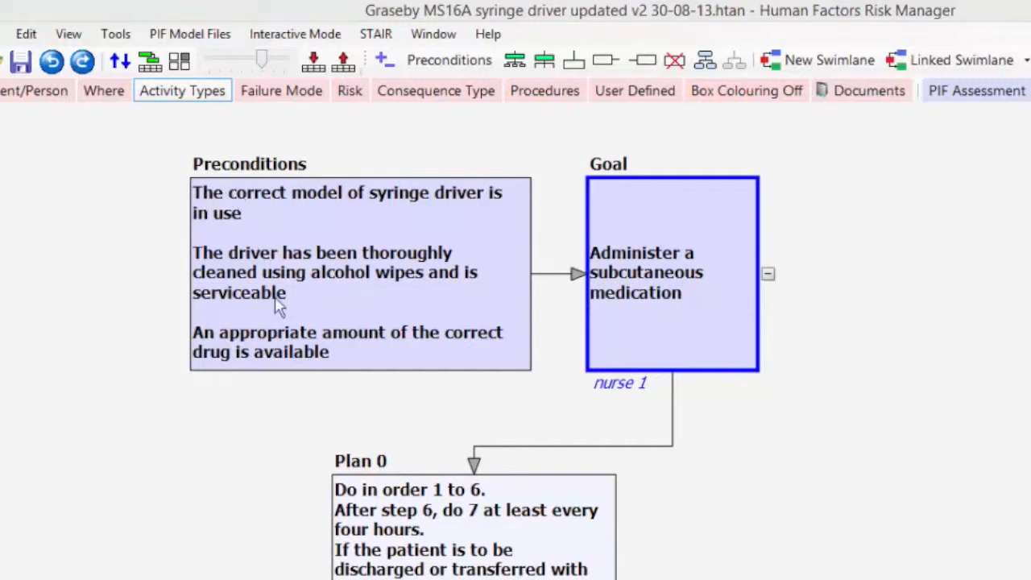
mouse_move(250, 227)
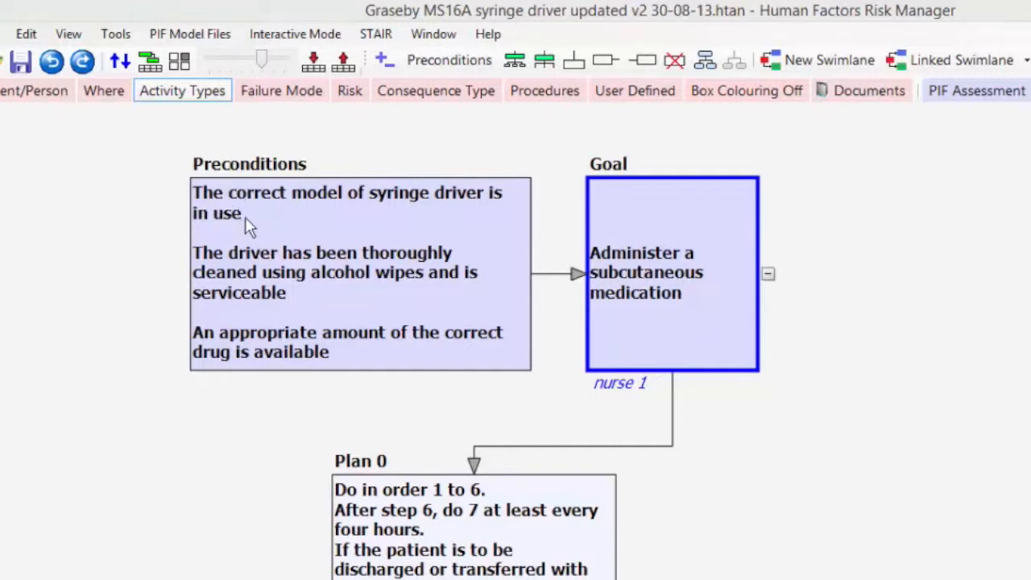
mouse_move(303, 197)
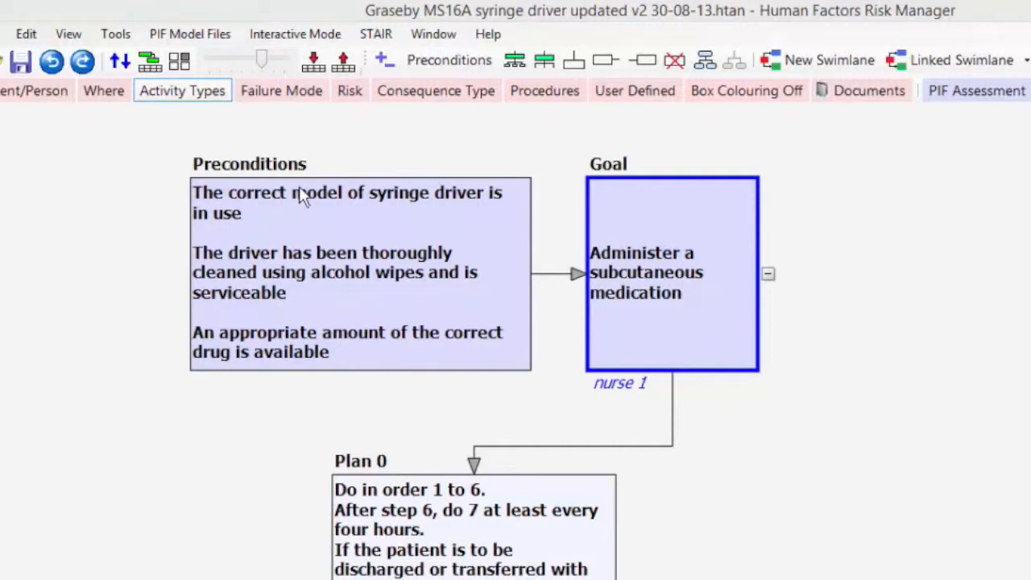
mouse_move(337, 261)
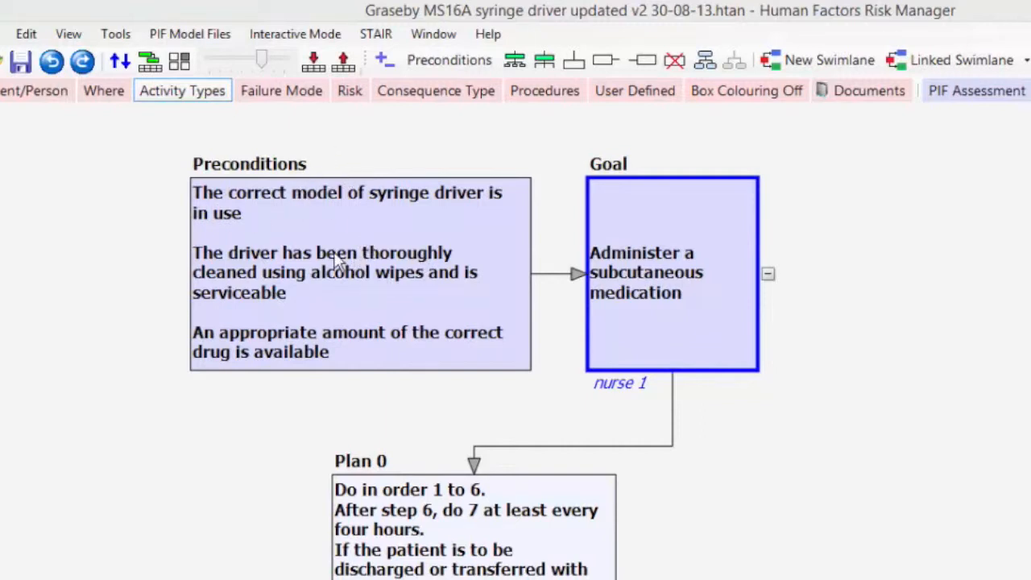
mouse_move(298, 224)
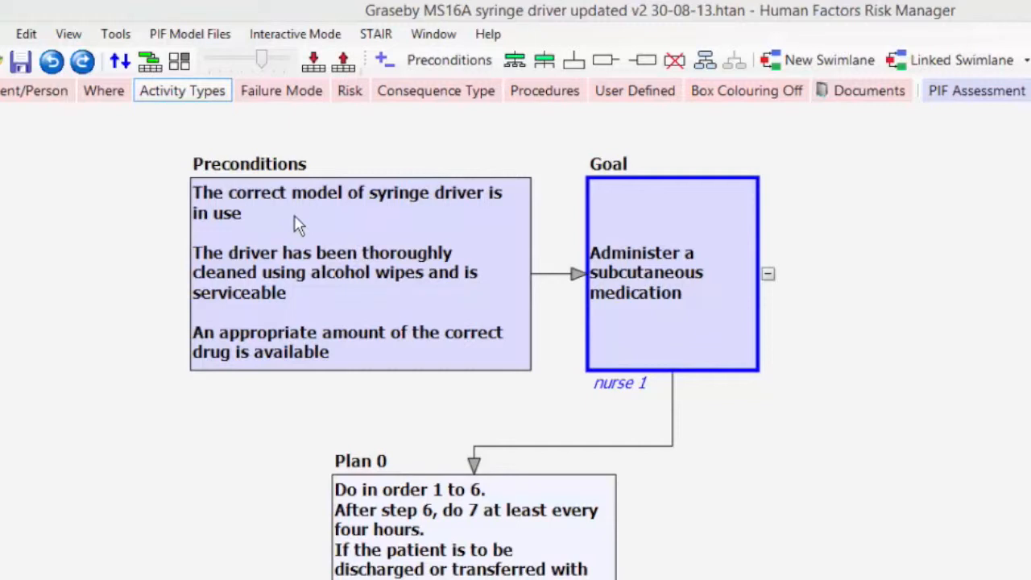
mouse_move(342, 245)
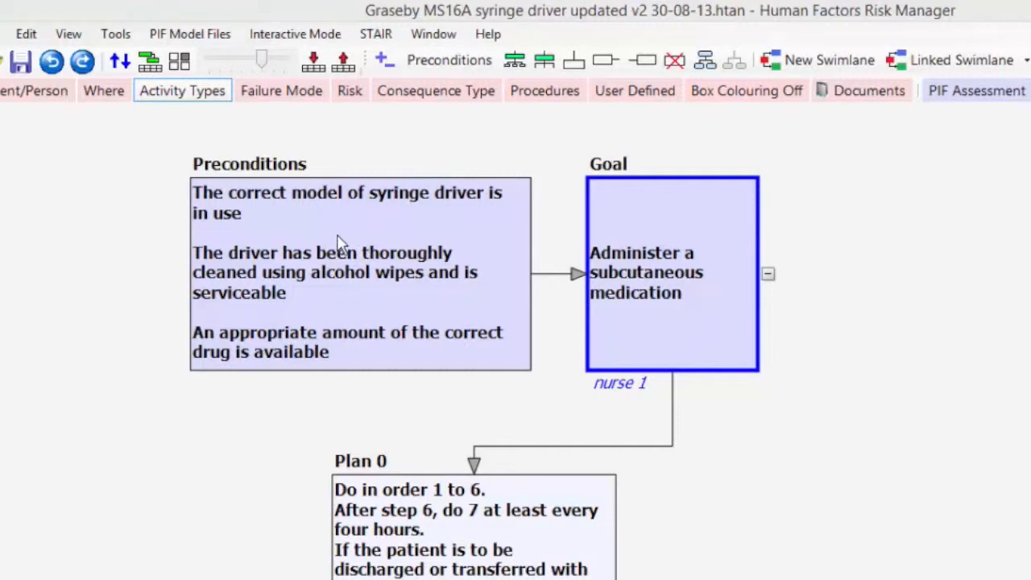
mouse_move(314, 292)
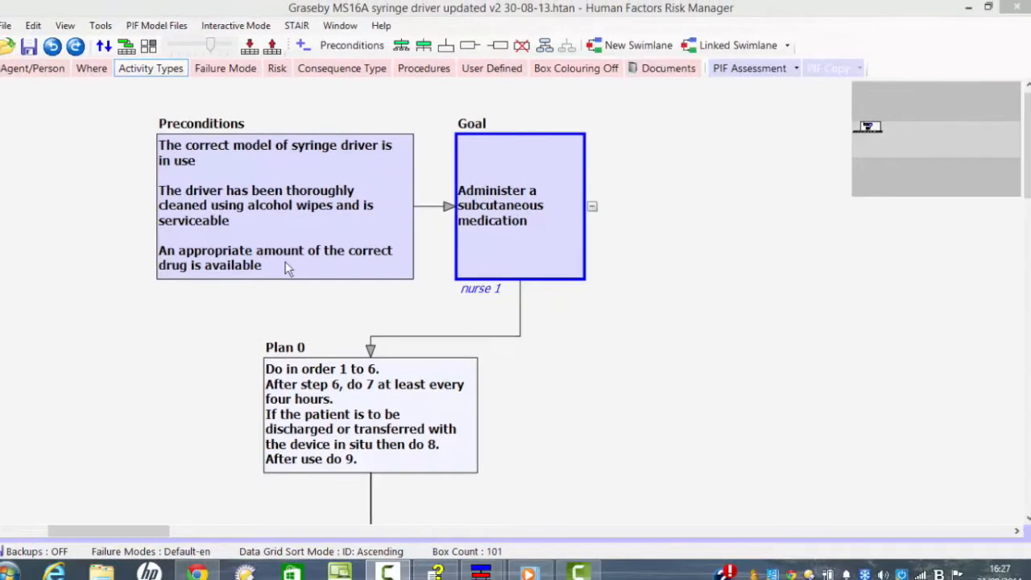
scroll("down", 3)
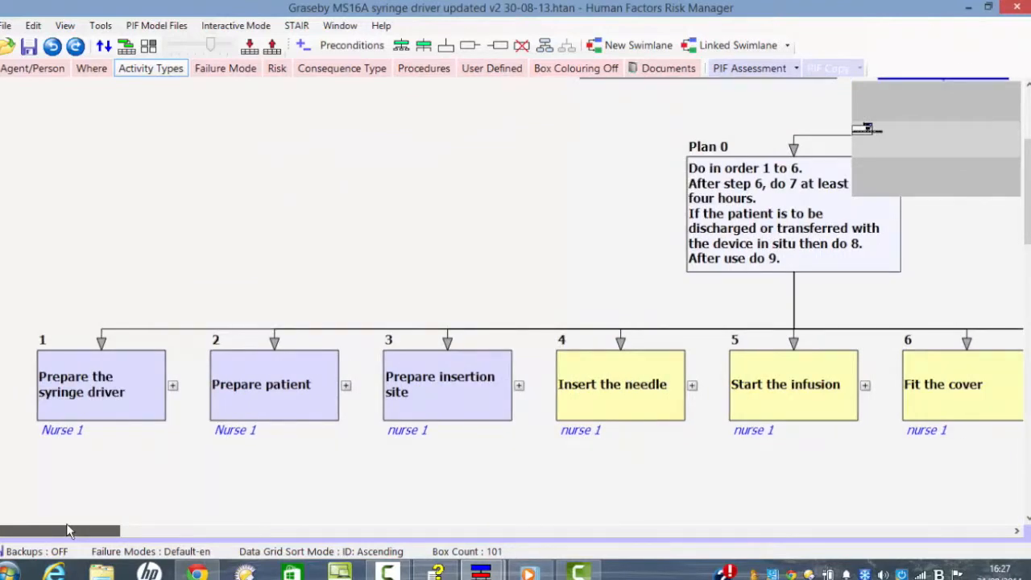
mouse_move(206, 461)
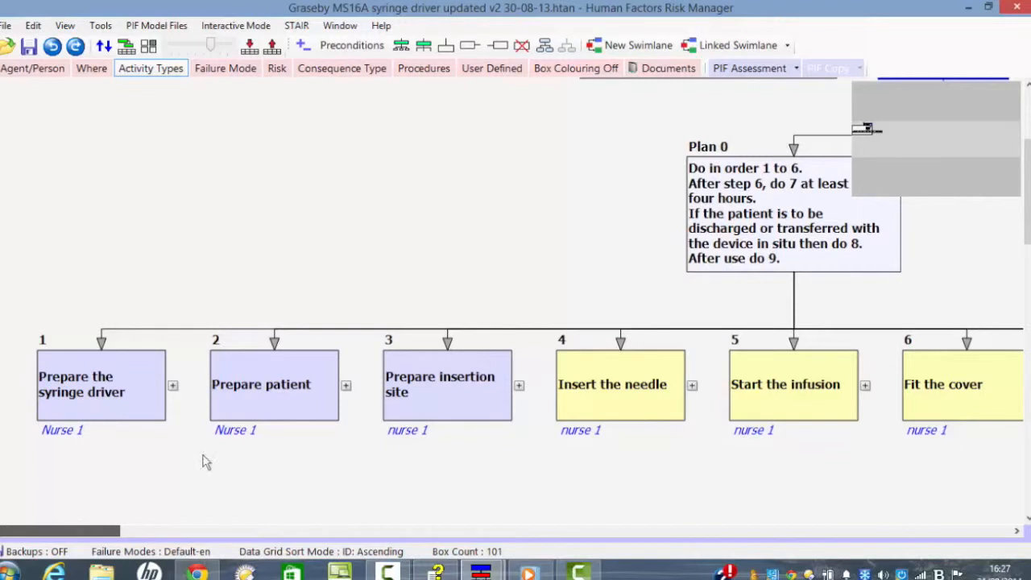
mouse_move(95, 506)
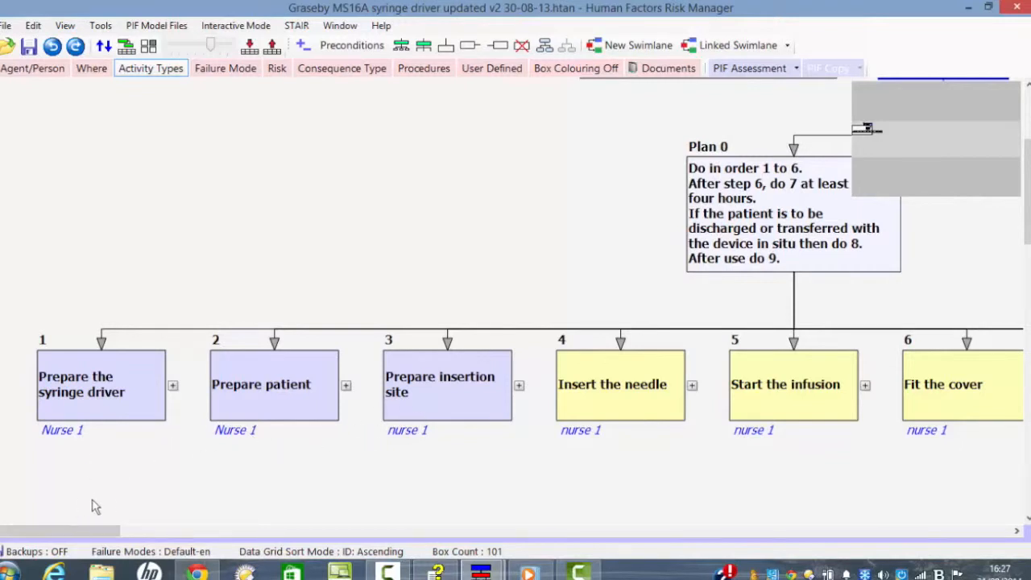
mouse_move(298, 392)
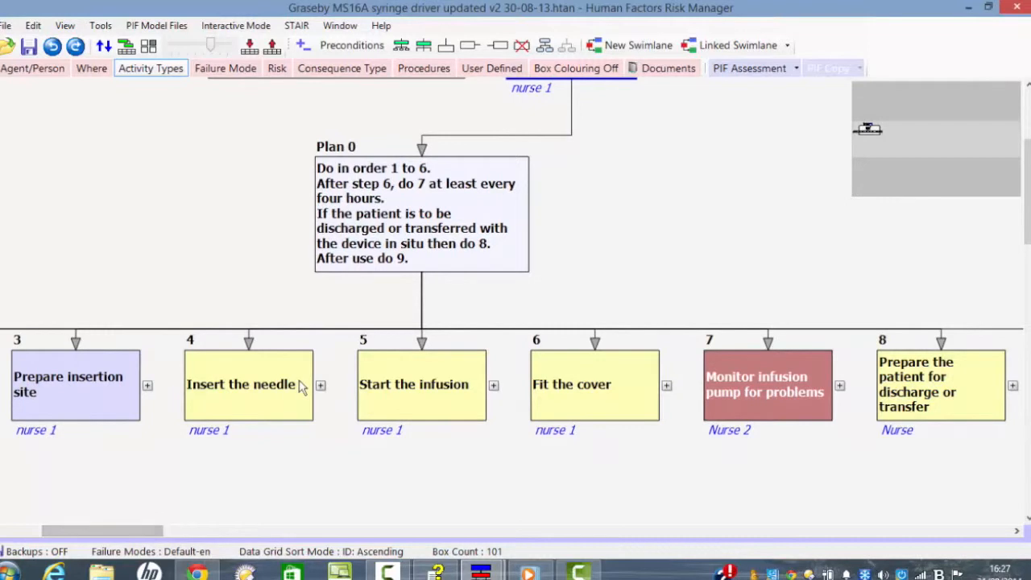
mouse_move(443, 384)
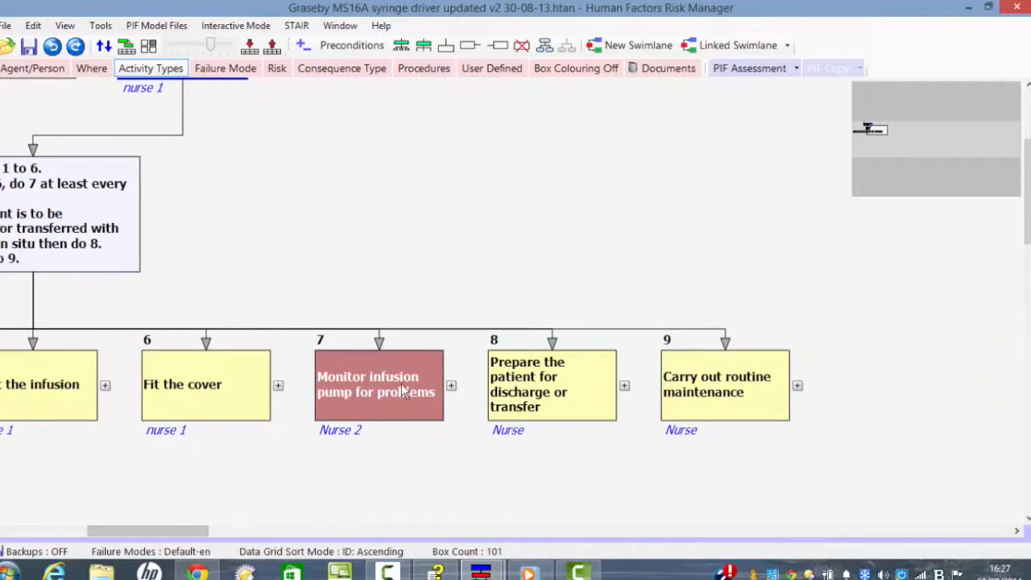
mouse_move(158, 541)
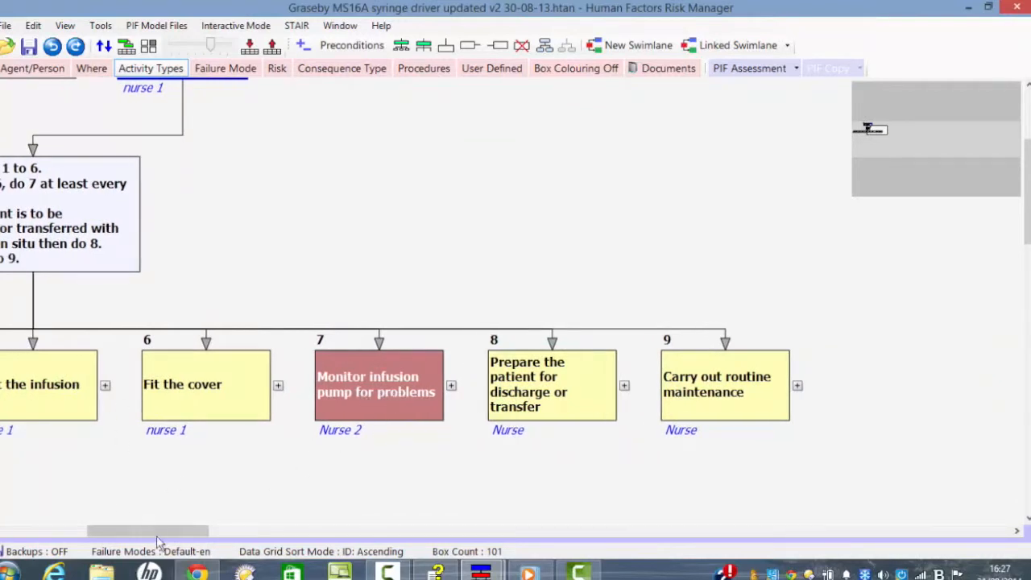
scroll("right", 3)
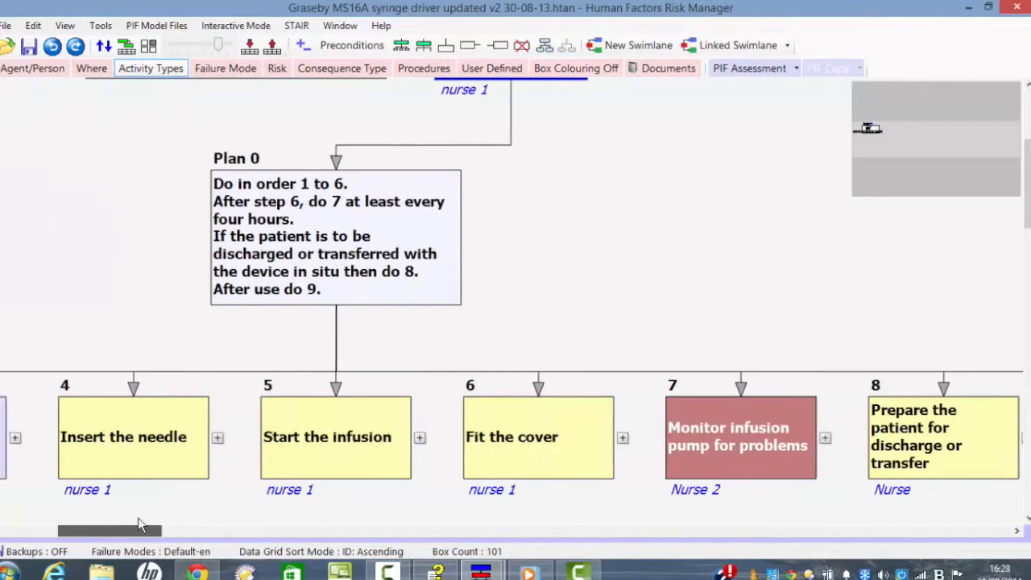
scroll("left", 3)
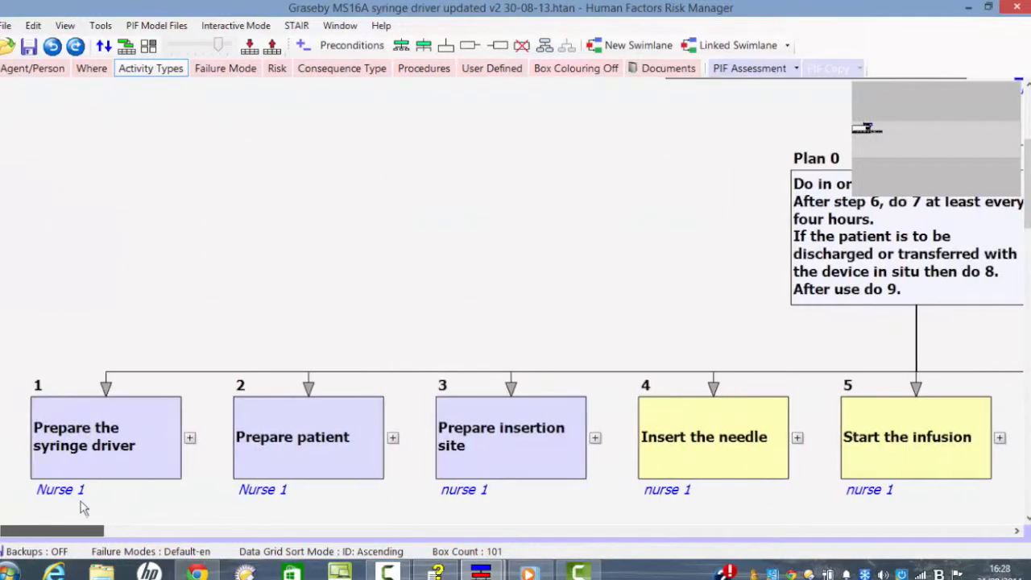
scroll("right", 3)
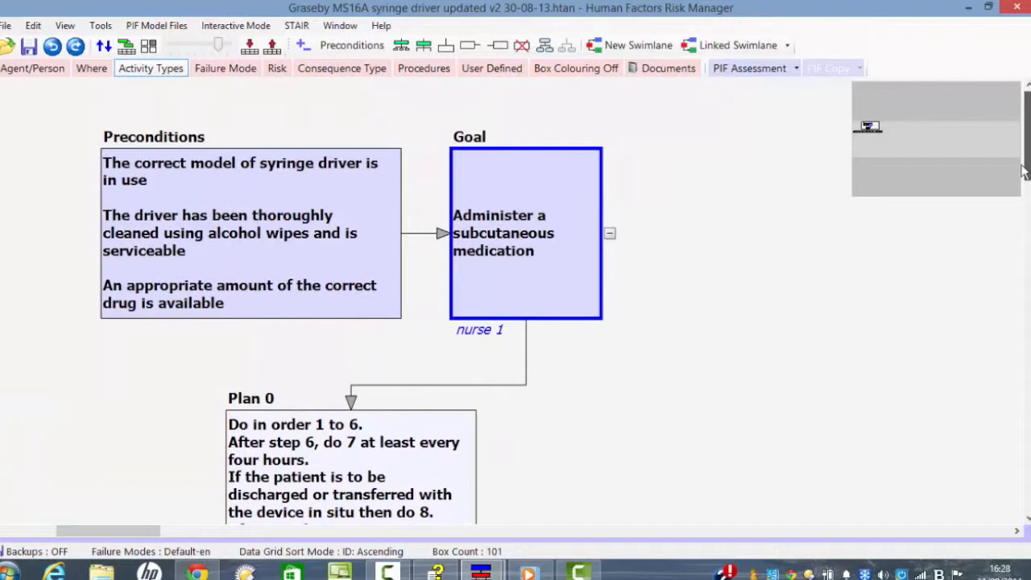
scroll("down", 3)
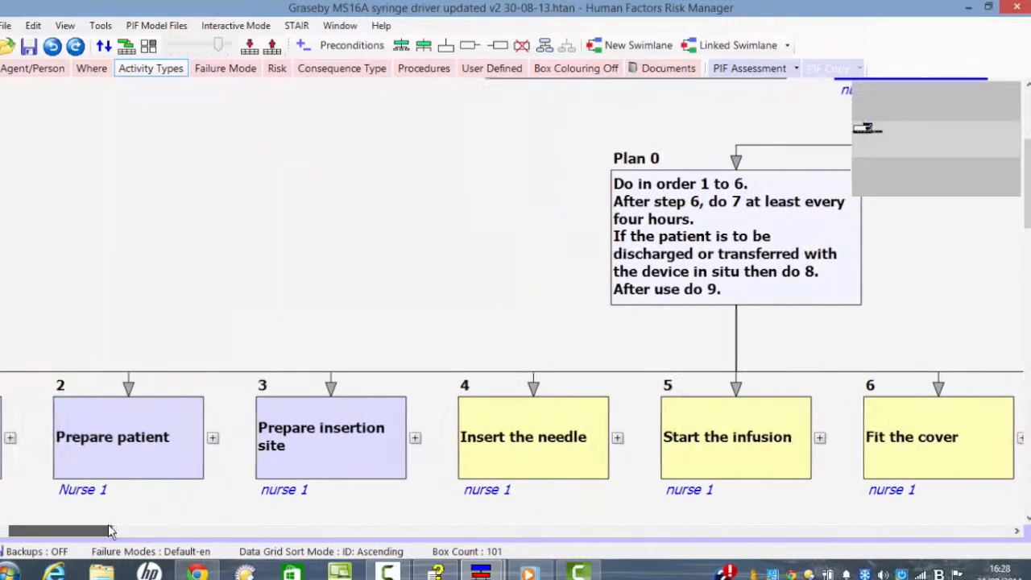
scroll("right", 3)
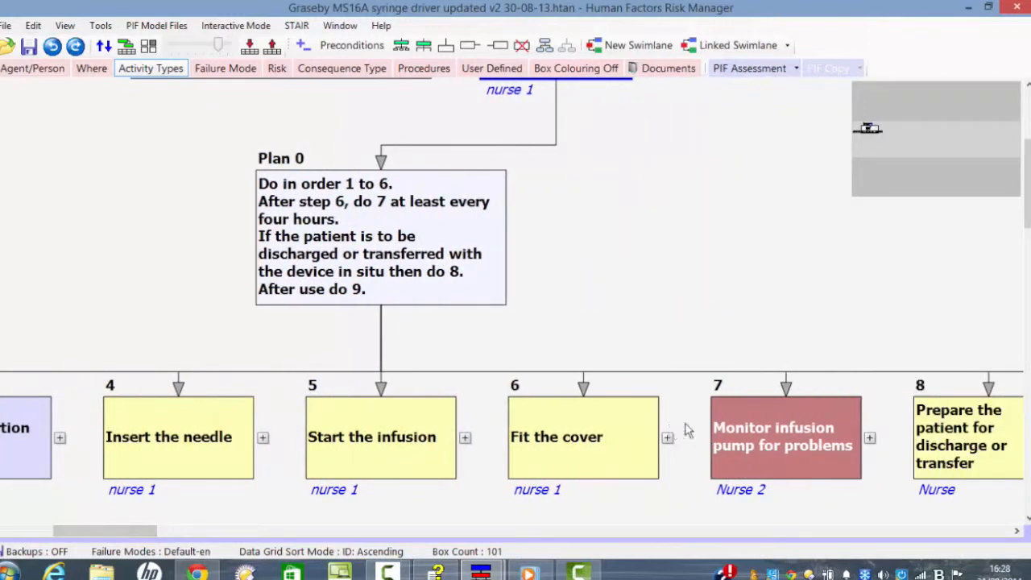
mouse_move(395, 225)
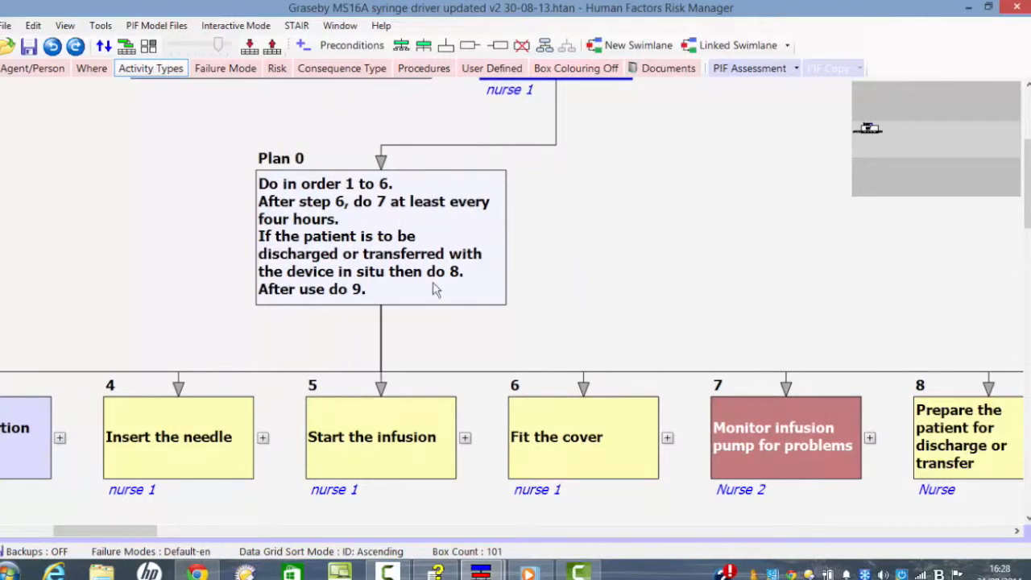
mouse_move(335, 239)
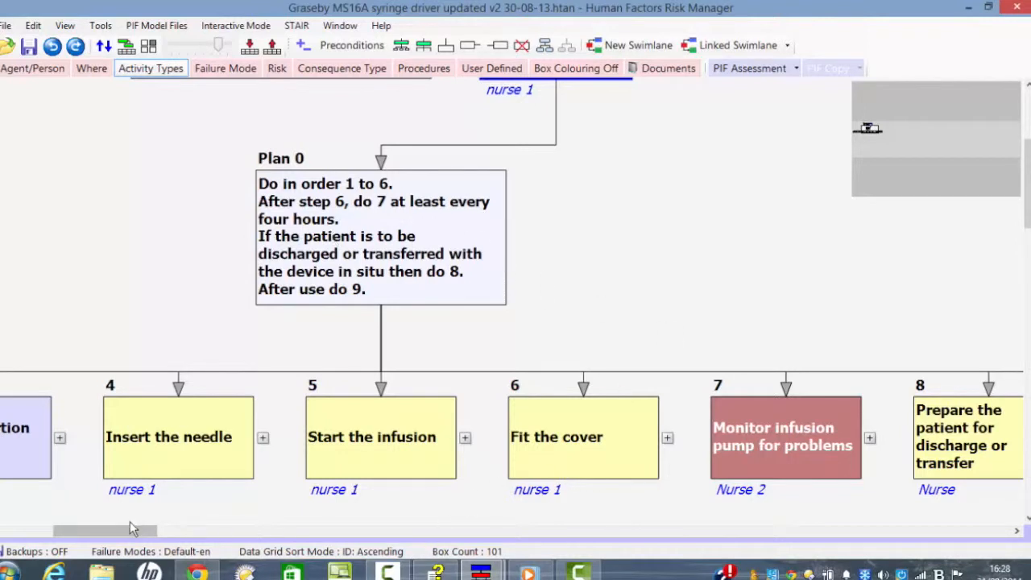
mouse_move(158, 532)
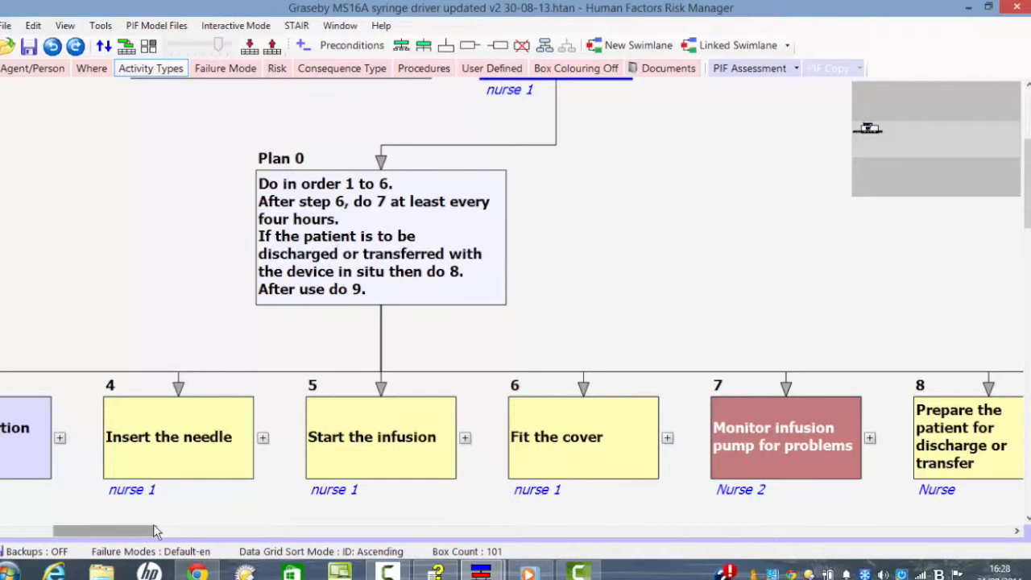